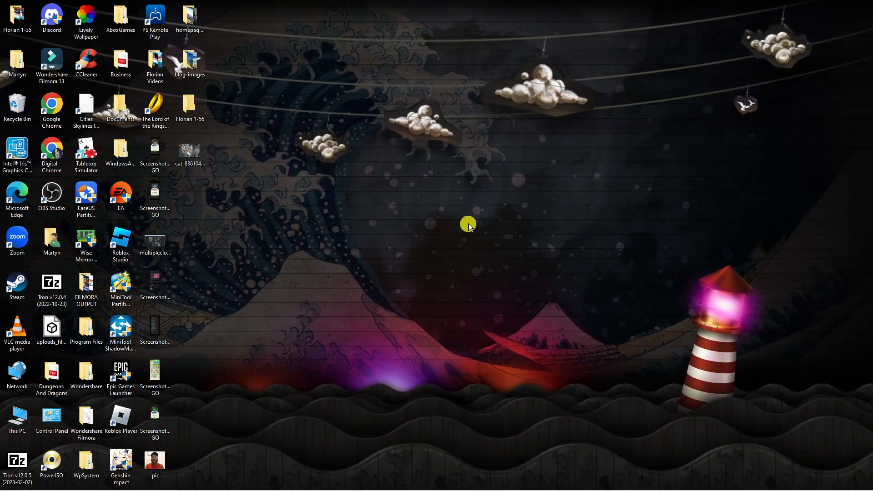
Right-click an empty spot on the desktop to bring up its context menu
{"action": "right_click", "coordinate": [469, 226]}
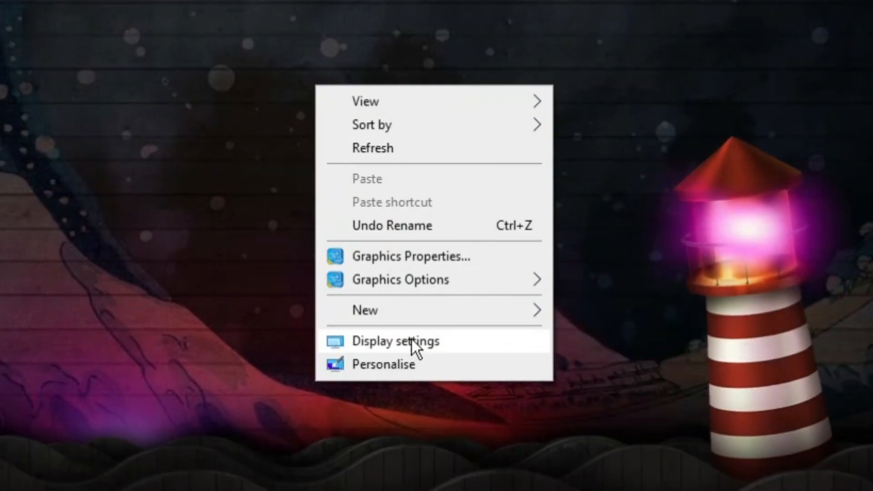
Choose Display settings and scroll down to reveal the Advanced display settings link
{"action": "left_click", "coordinate": [396, 340]}
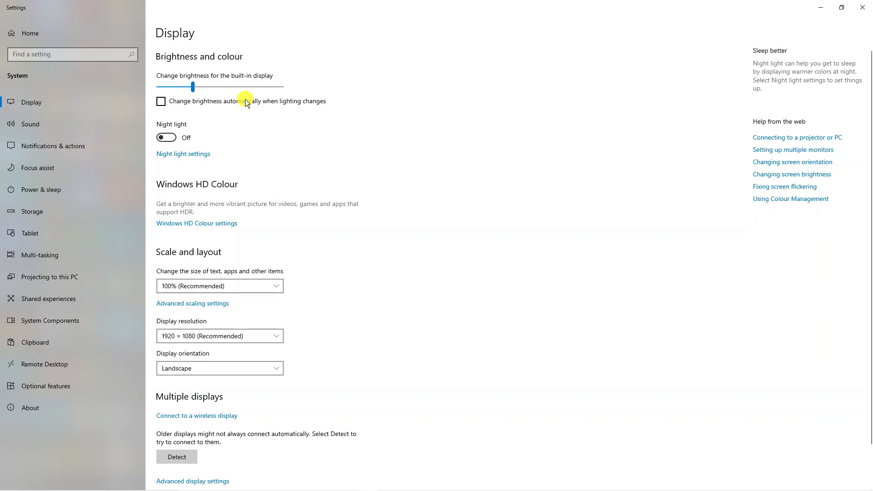
{"action": "mouse_move", "coordinate": [246, 104]}
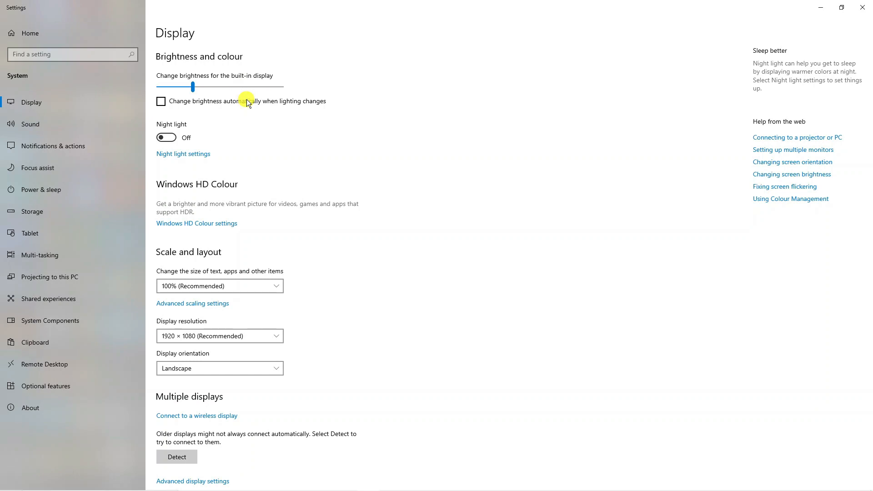
{"action": "mouse_move", "coordinate": [206, 61]}
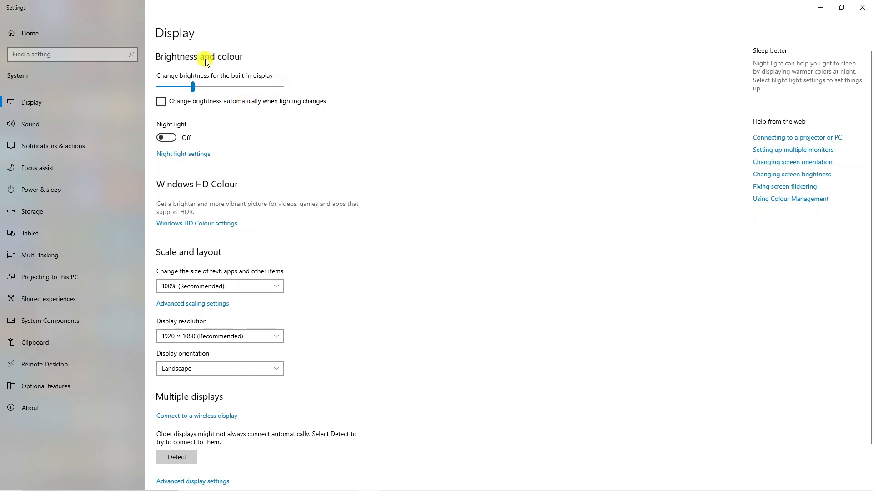
{"action": "left_click", "coordinate": [166, 138]}
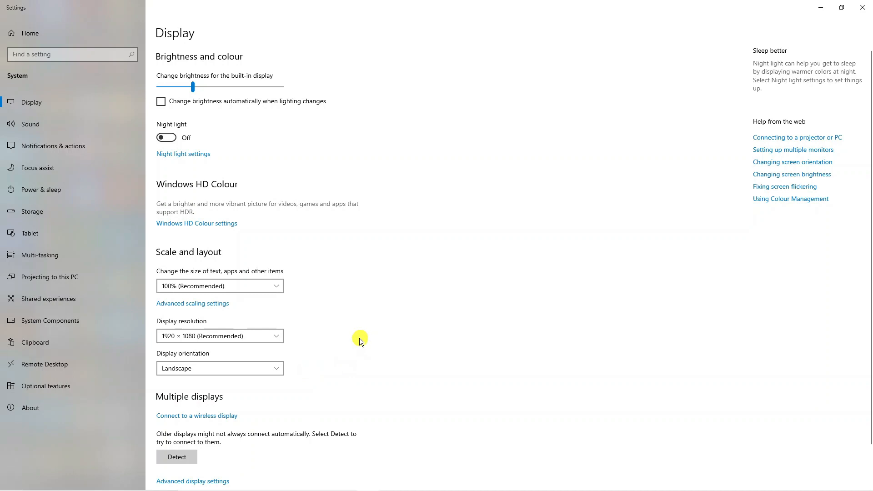
{"action": "mouse_move", "coordinate": [206, 436]}
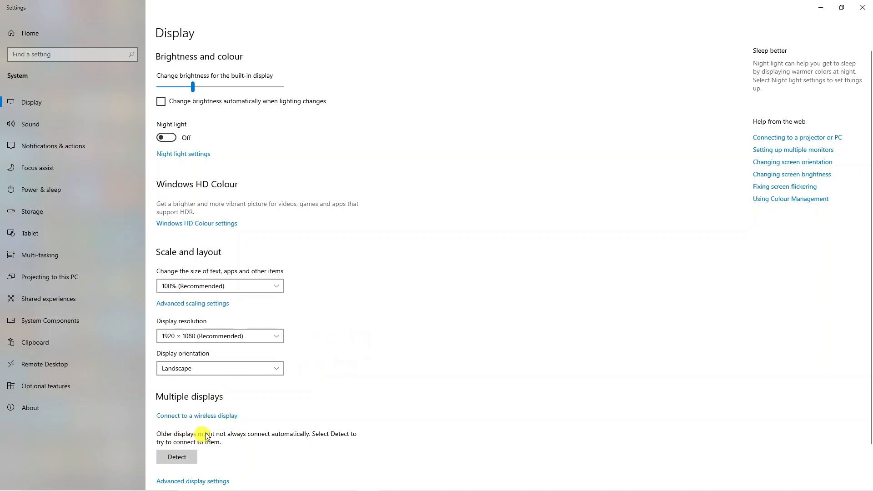
{"action": "mouse_move", "coordinate": [402, 358]}
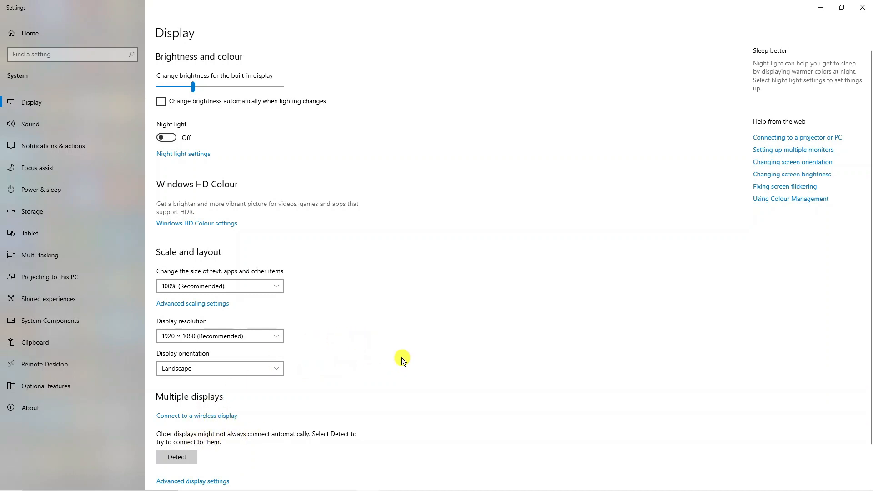
{"action": "scroll", "scroll_direction": "down", "scroll_amount": 3}
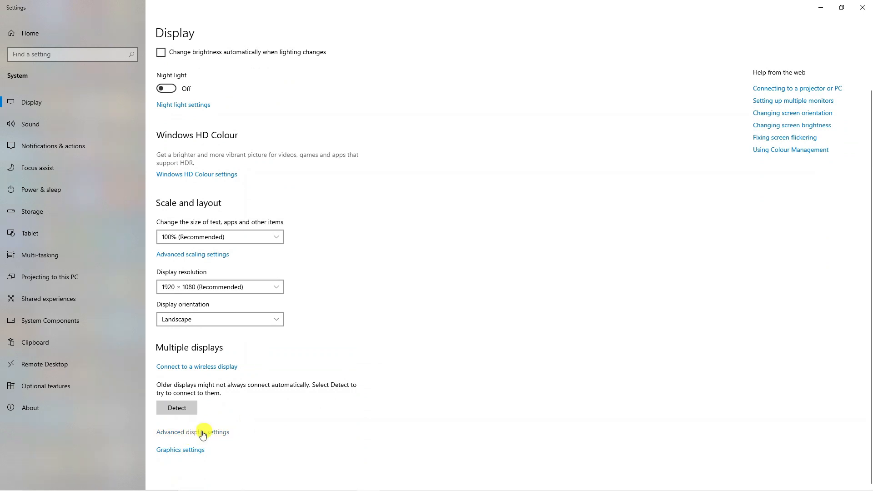
Open Advanced display settings to view the iMac display info and 59.934 Hz refresh rate
{"action": "left_click", "coordinate": [193, 432]}
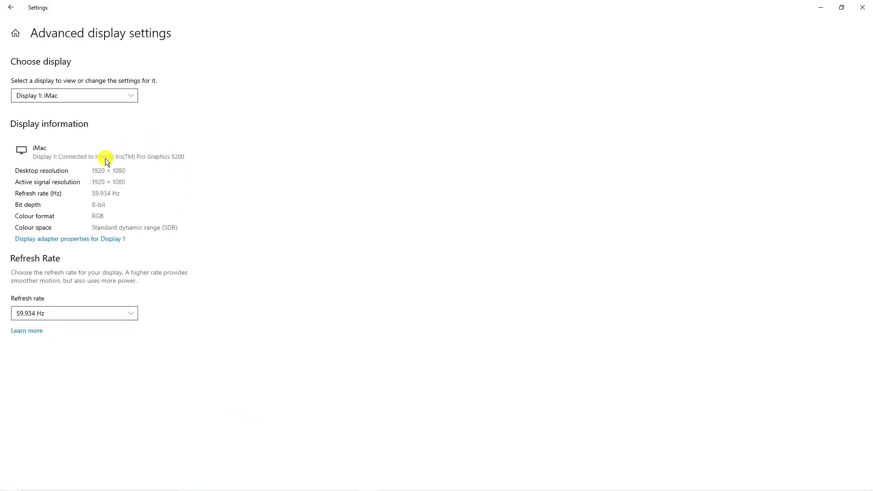
{"action": "mouse_move", "coordinate": [116, 227]}
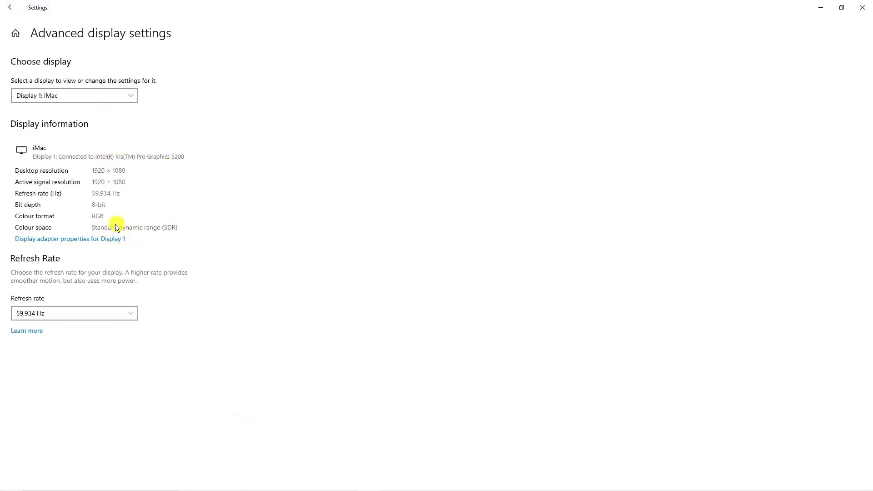